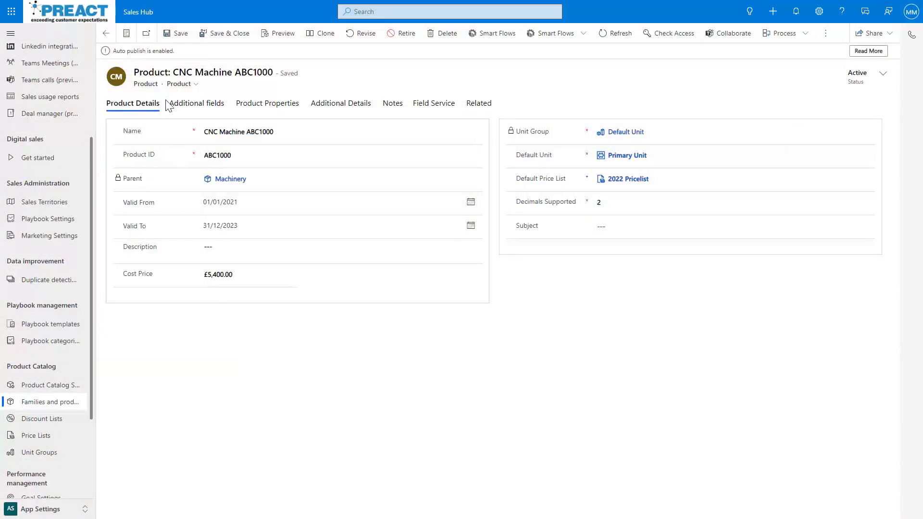
mouse_move(200, 277)
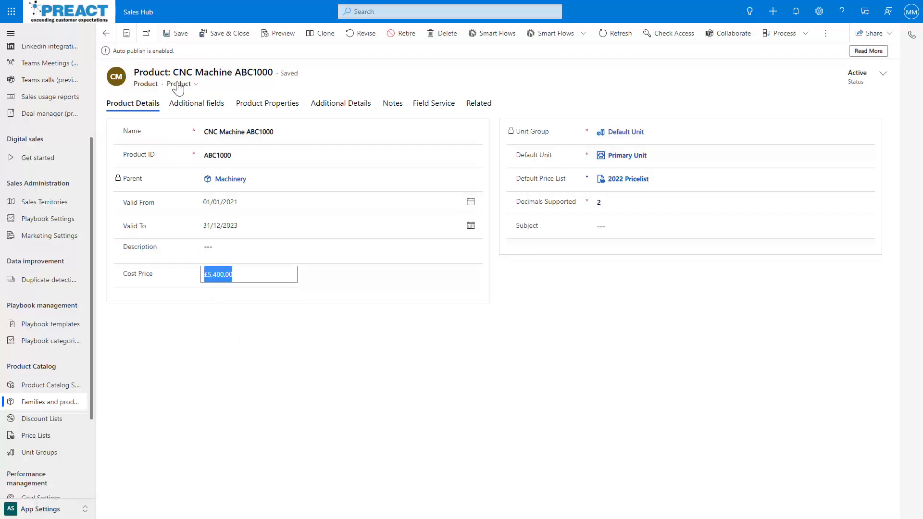
- Highlight the product's £5,400.00 cost price on the CNC Machinery quote
double_click(137, 273)
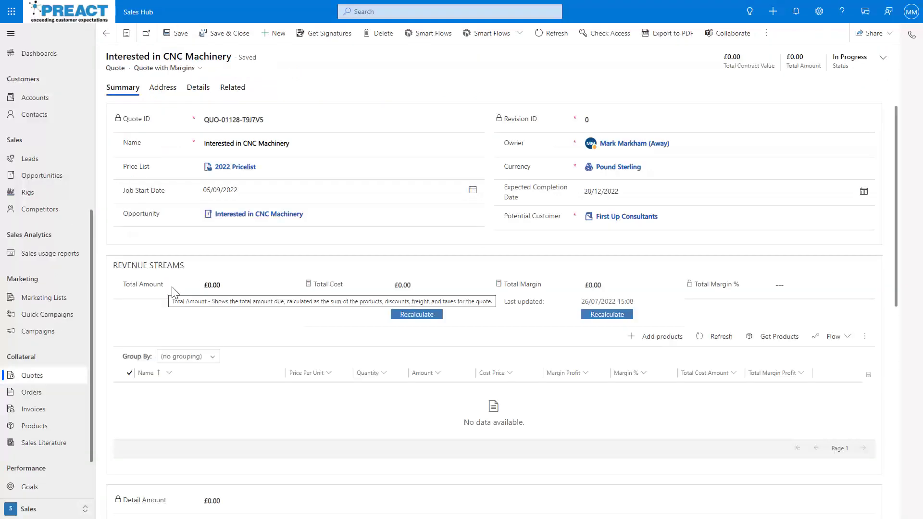
mouse_move(389, 375)
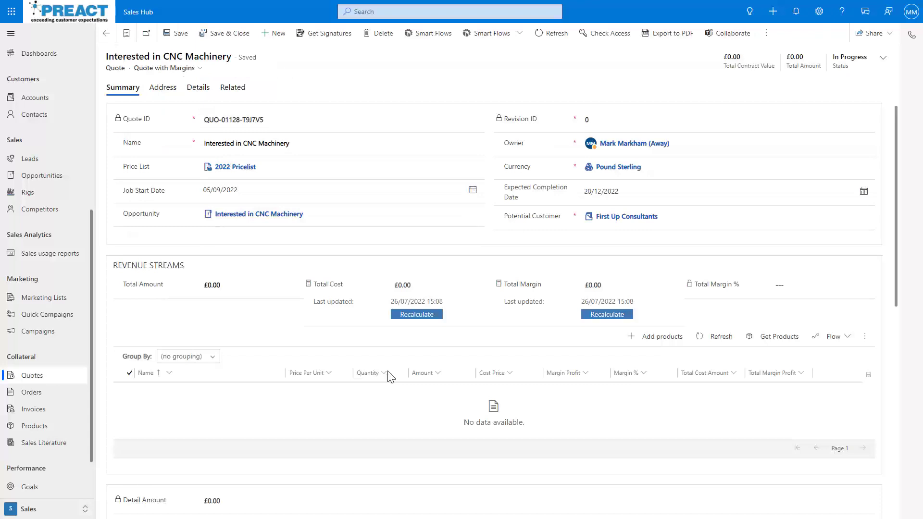
mouse_move(425, 403)
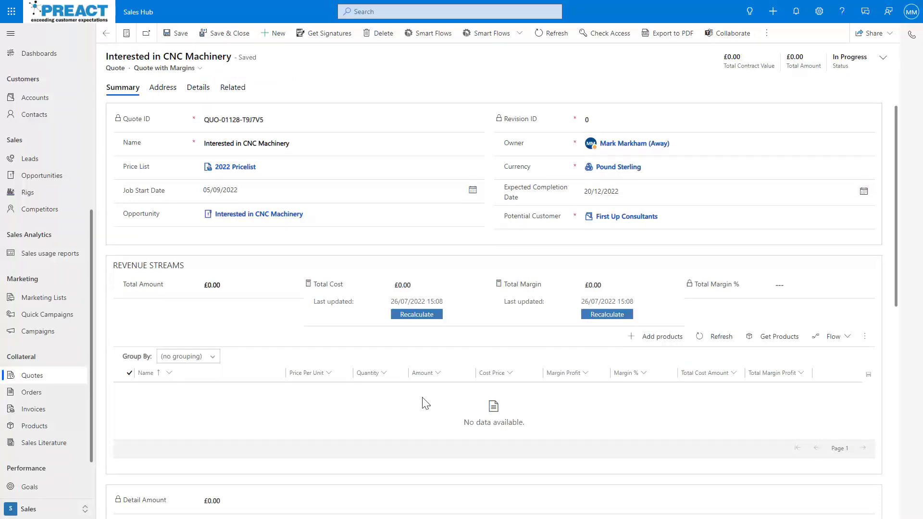
mouse_move(423, 403)
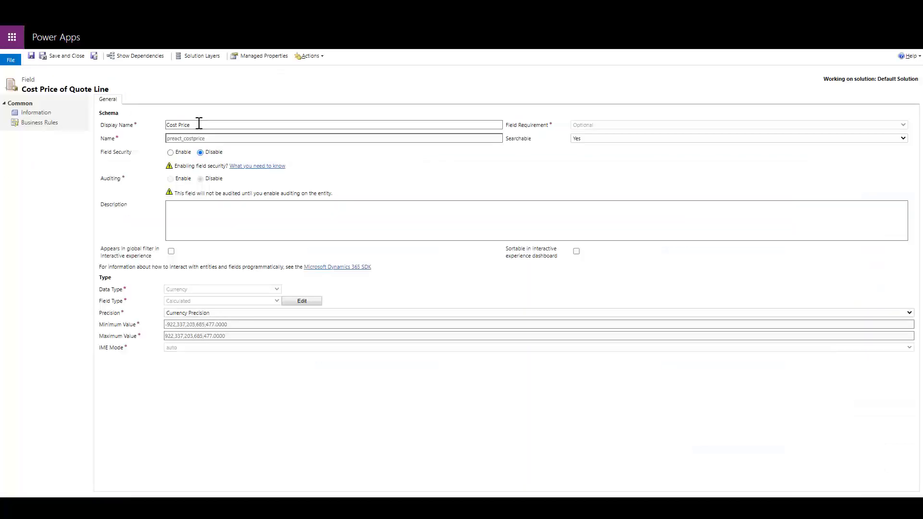
mouse_move(192, 302)
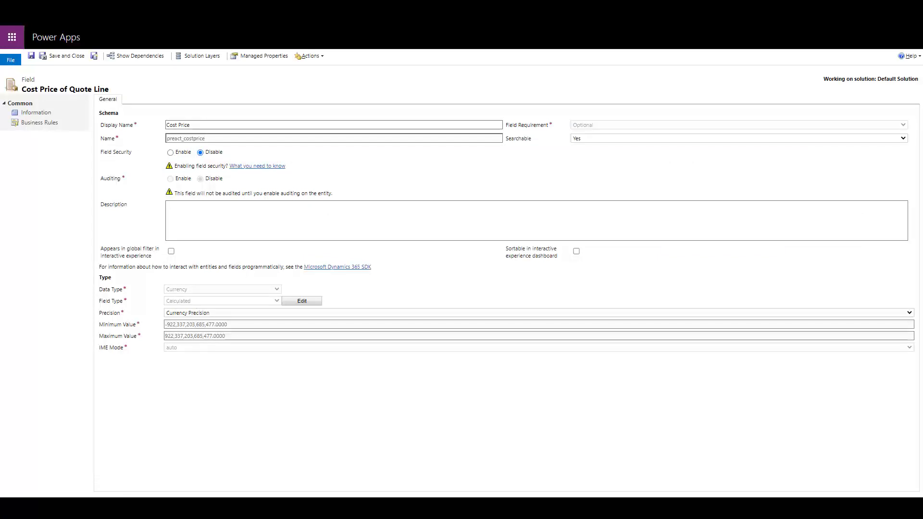
- Open the calculation editor behind the Quote Line Cost Price field
left_click(302, 301)
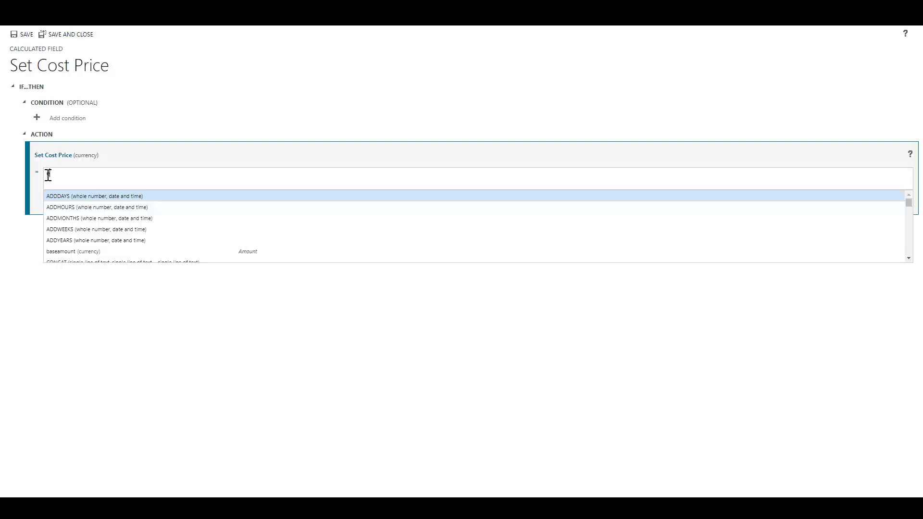
- Set the Cost Price formula to productid.preact_costprice and confirm it
type("existi")
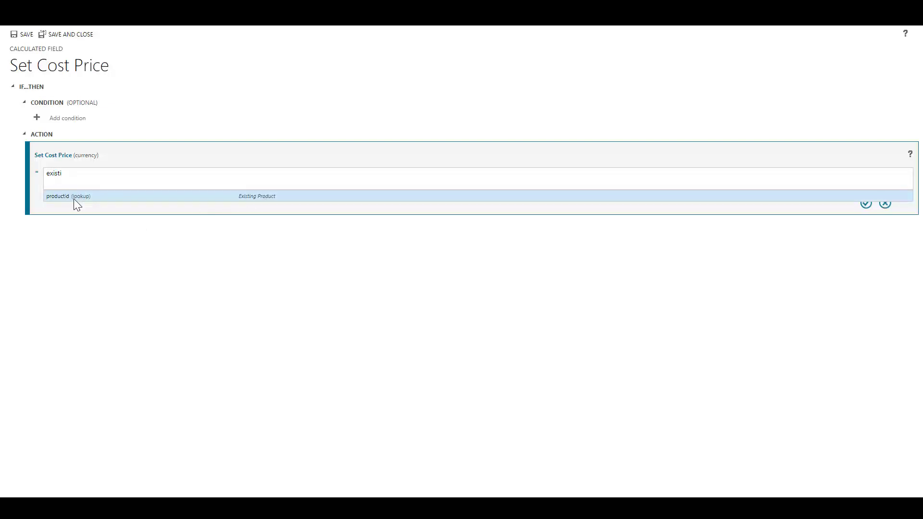
left_click(67, 196)
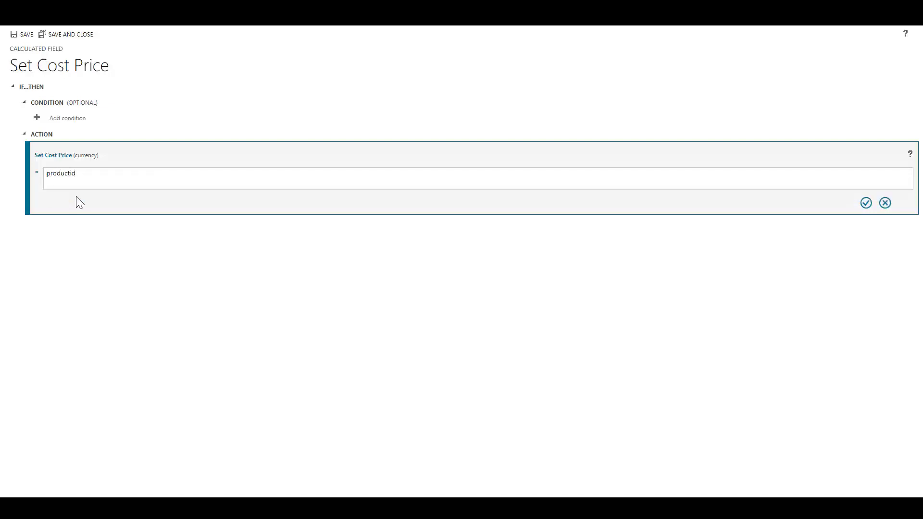
type(".")
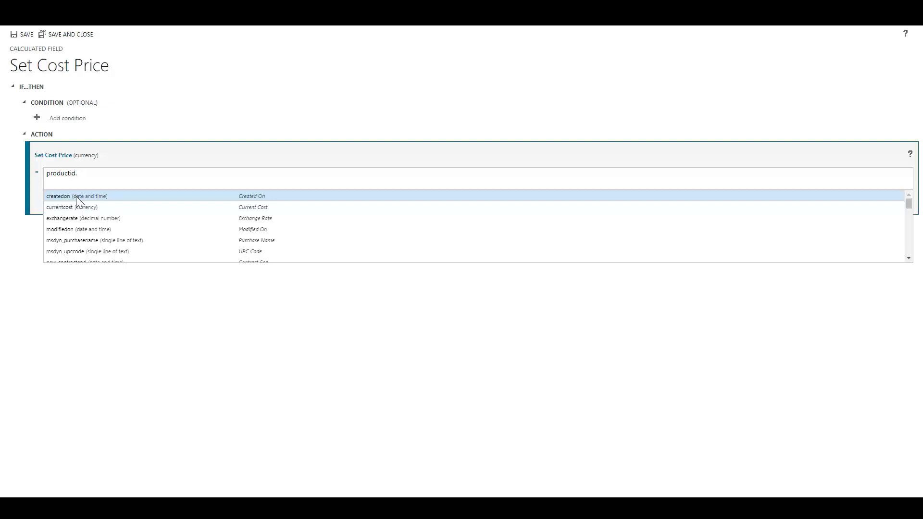
type("cost")
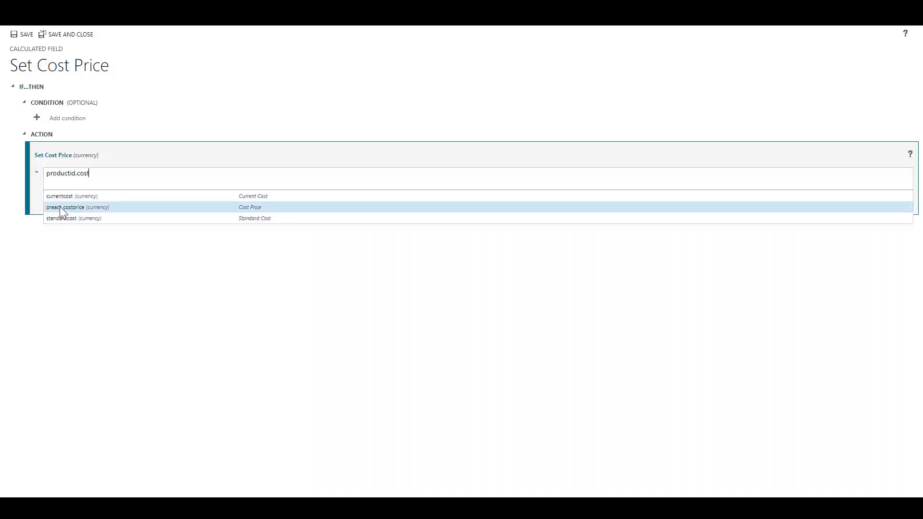
left_click(78, 206)
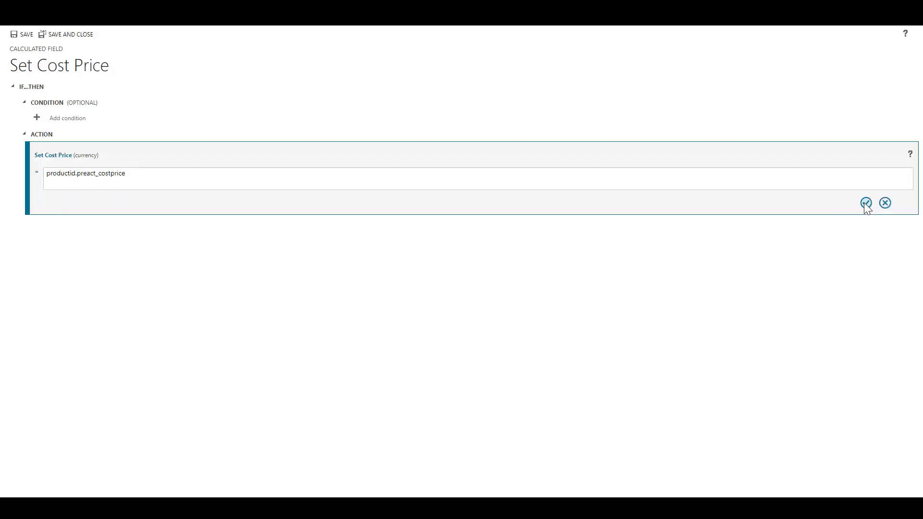
left_click(865, 202)
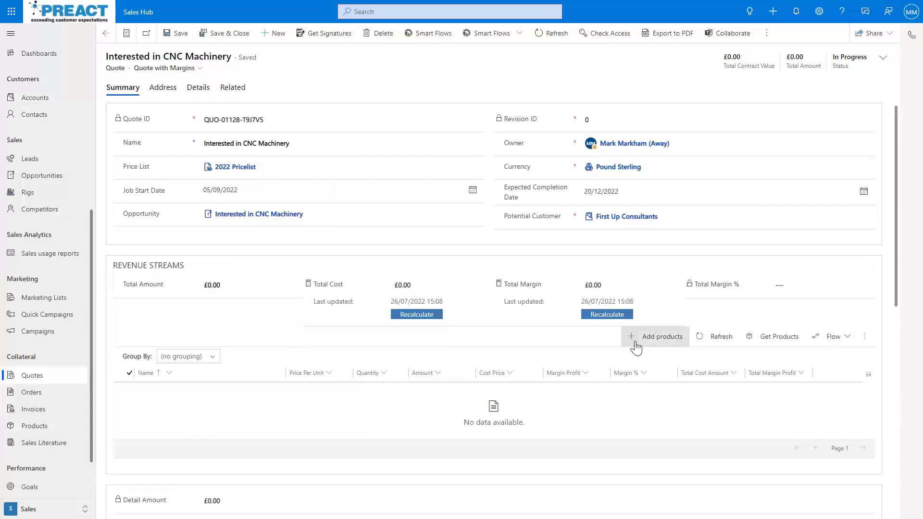
- Add CNC Machine ABC1000 from Machinery with quantity 3 and save it to the quote
left_click(655, 336)
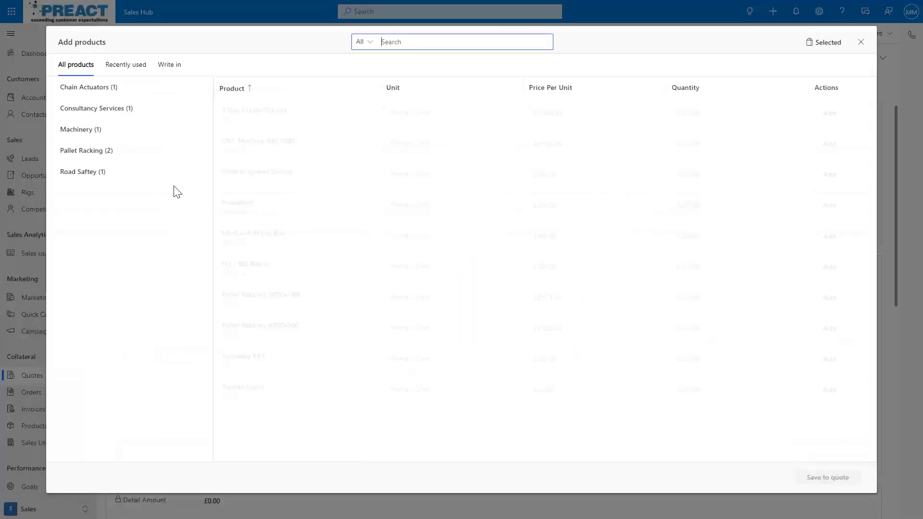
left_click(80, 129)
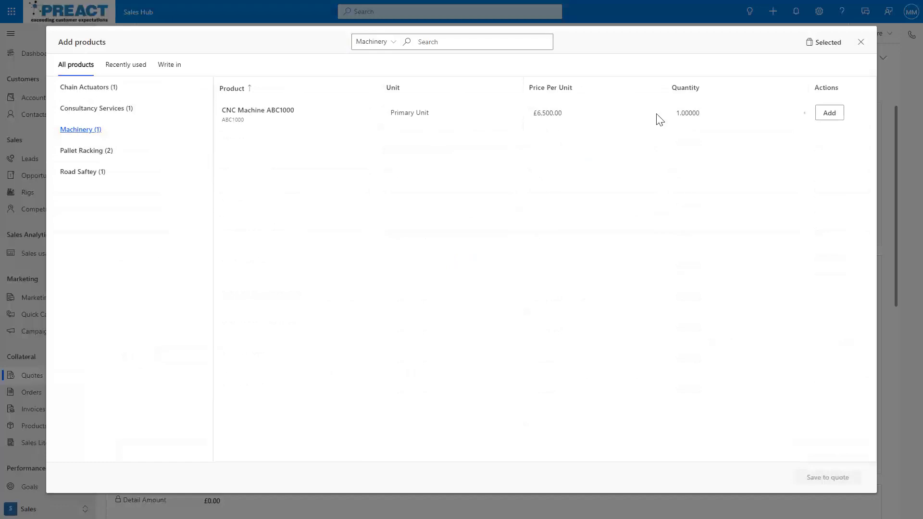
left_click(688, 113)
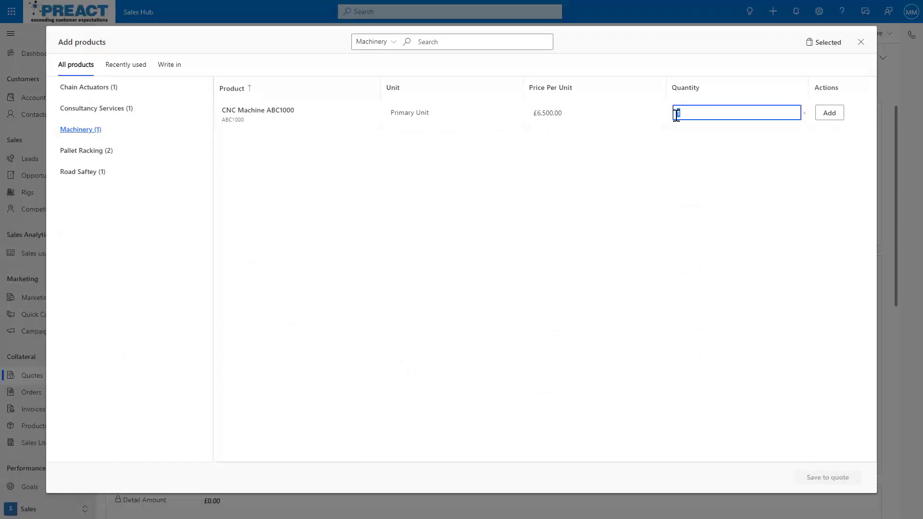
left_click(830, 113)
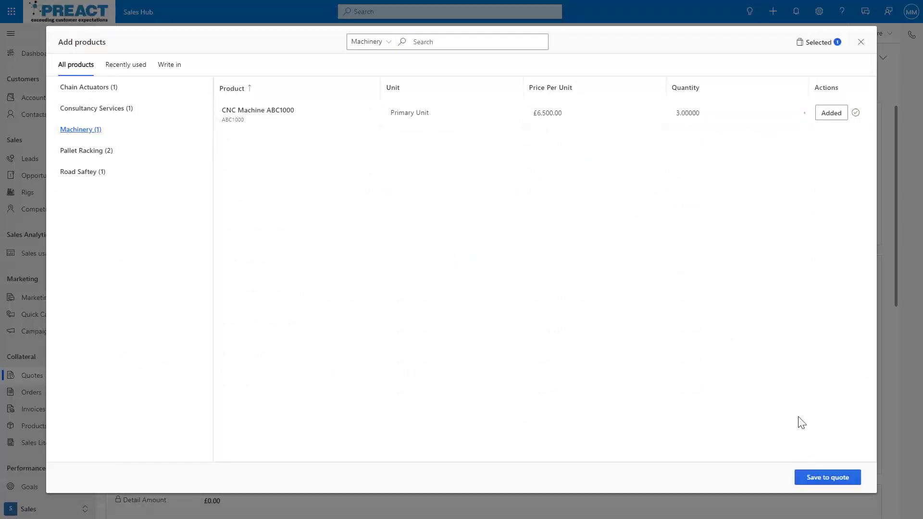
left_click(827, 477)
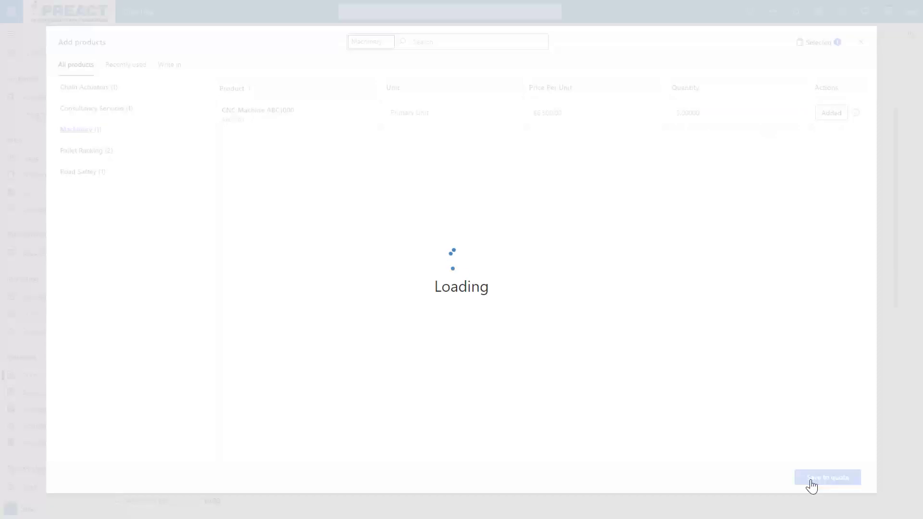
left_click(827, 477)
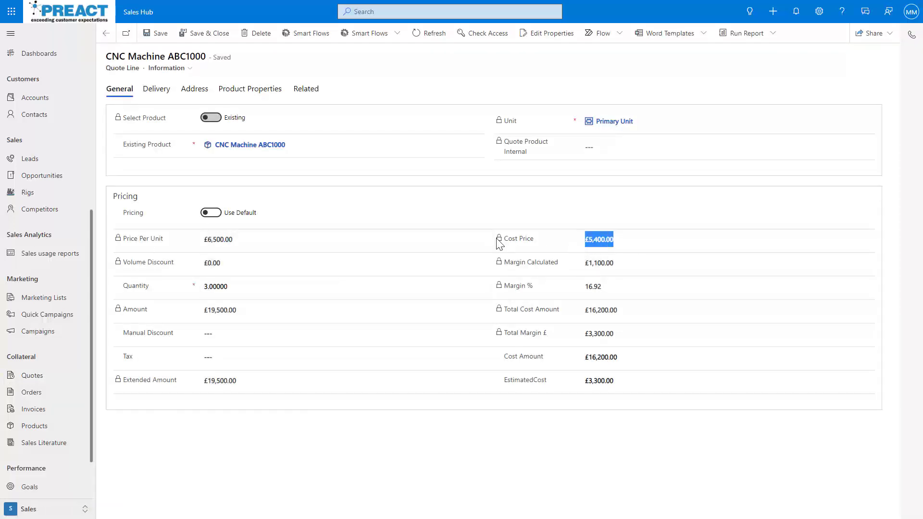
- Verify the line's £5,400.00 cost price and £16,200.00 total cost, then return to the quote
left_click(249, 144)
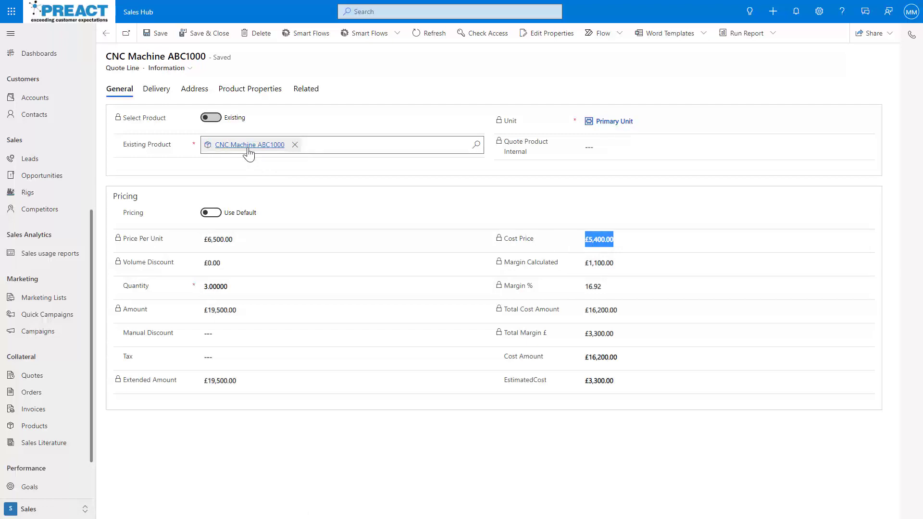
left_click(668, 376)
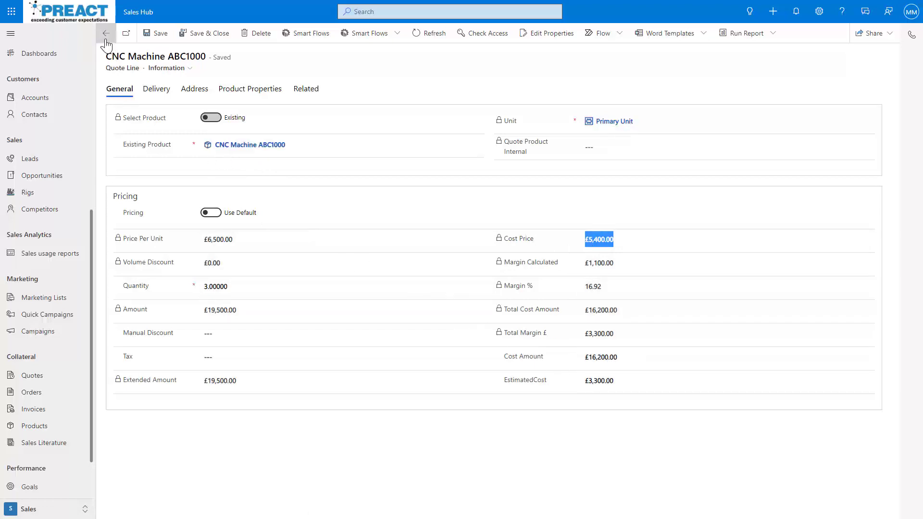
left_click(106, 33)
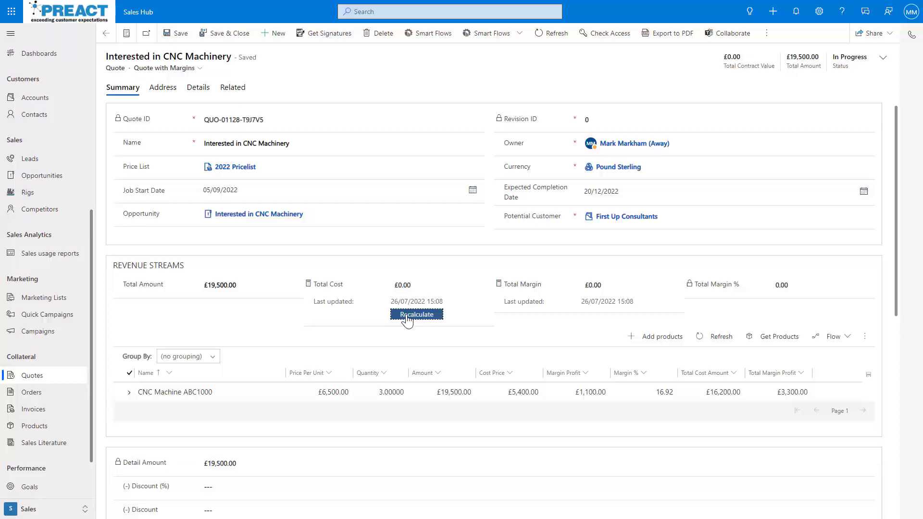
- Recalculate Total Cost to £16,200.00 and Total Margin to £3,300.00
left_click(417, 314)
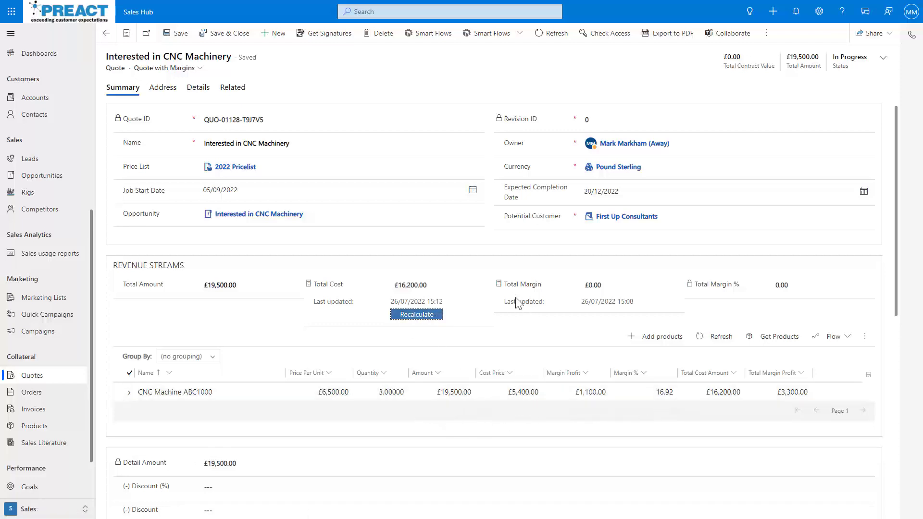
left_click(606, 314)
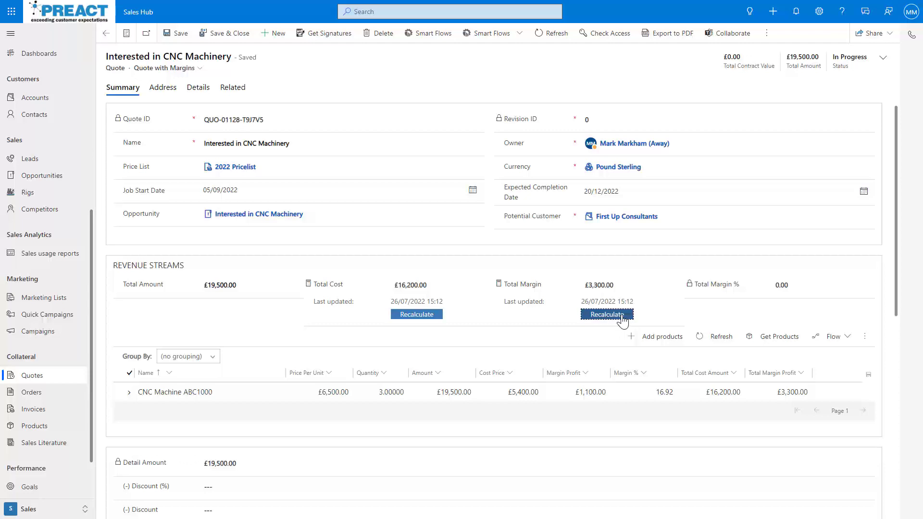
mouse_move(489, 450)
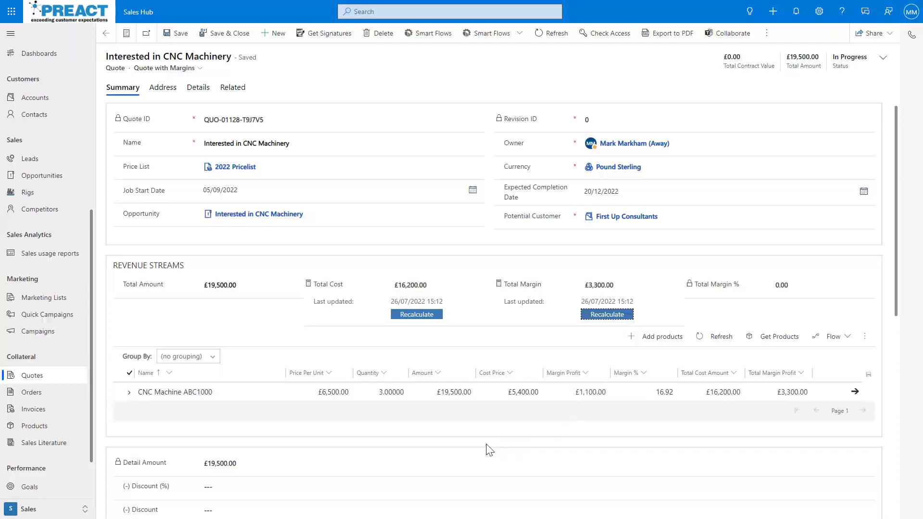
mouse_move(279, 425)
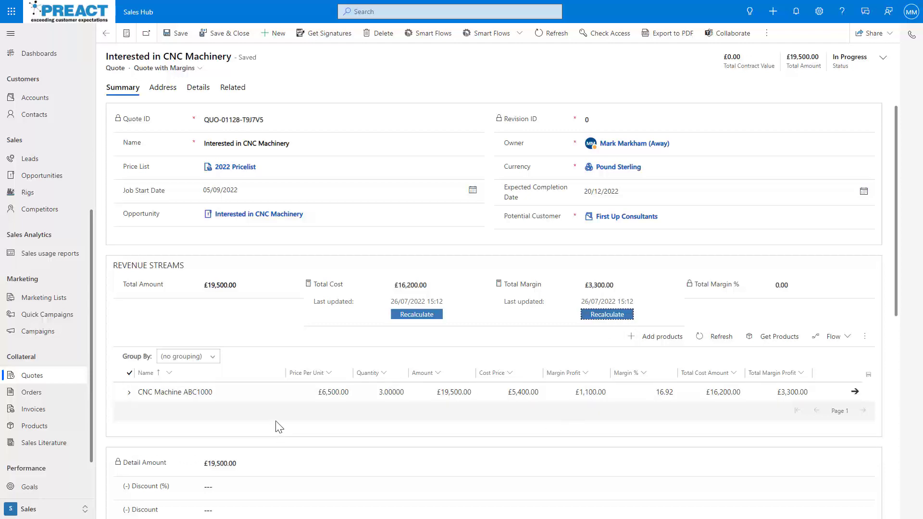